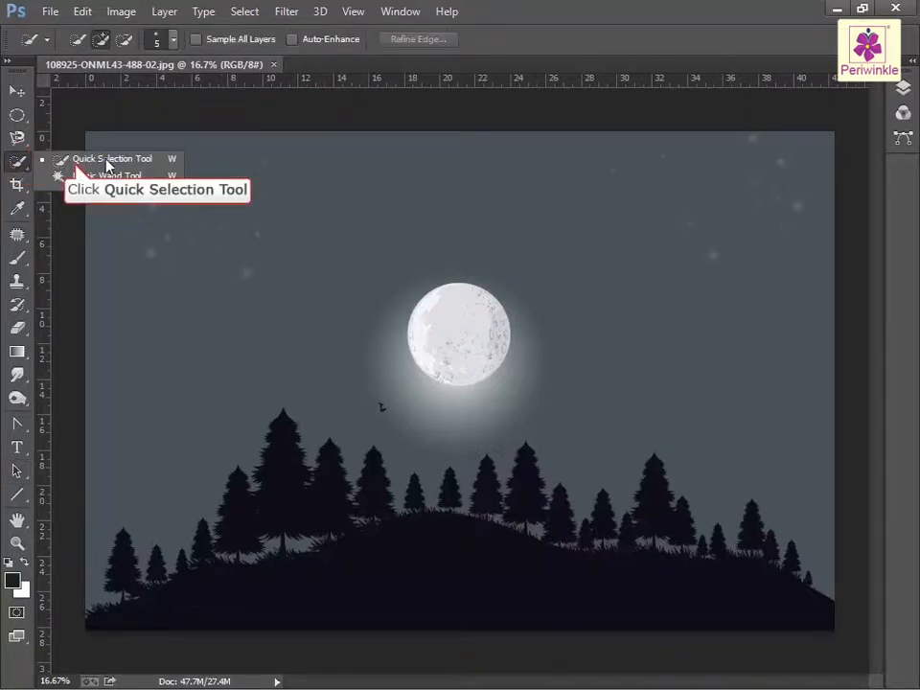
Step: Switch to the Quick Selection Tool from the selection tool group
{"action": "left_click", "coordinate": [112, 159]}
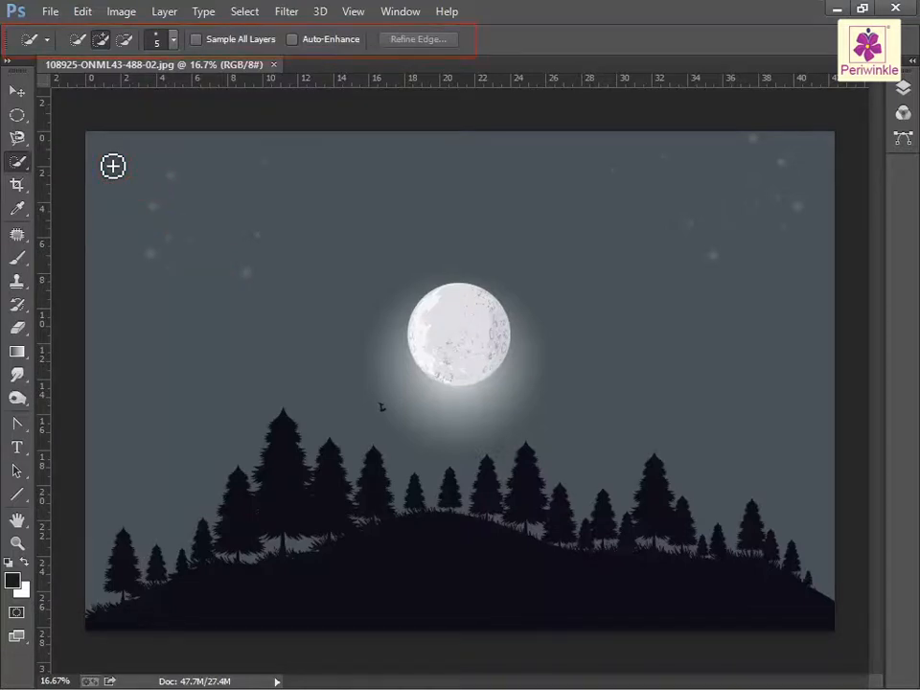
{"action": "mouse_move", "coordinate": [170, 39]}
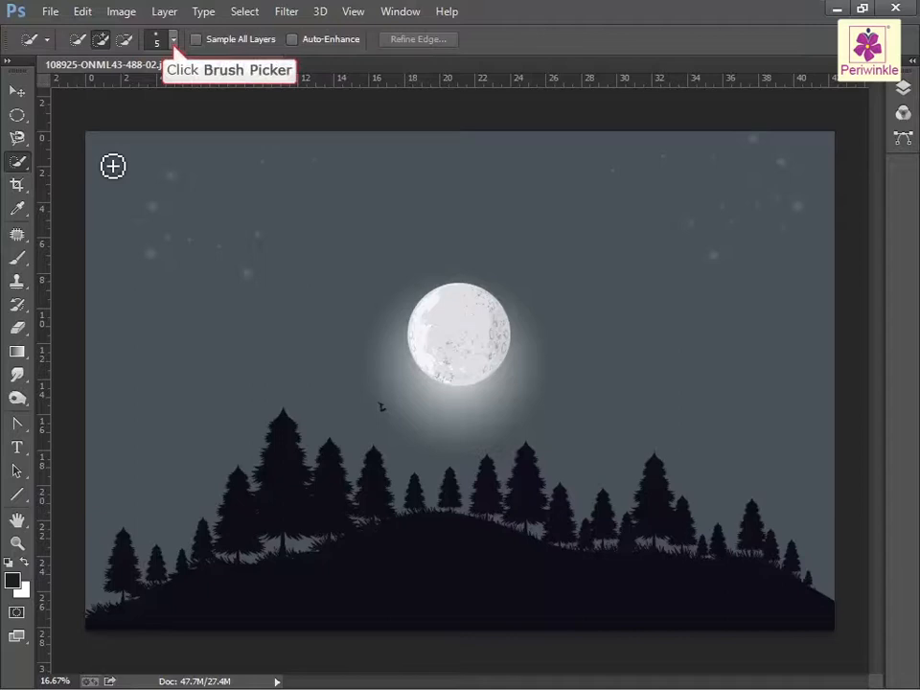
{"action": "mouse_move", "coordinate": [157, 145]}
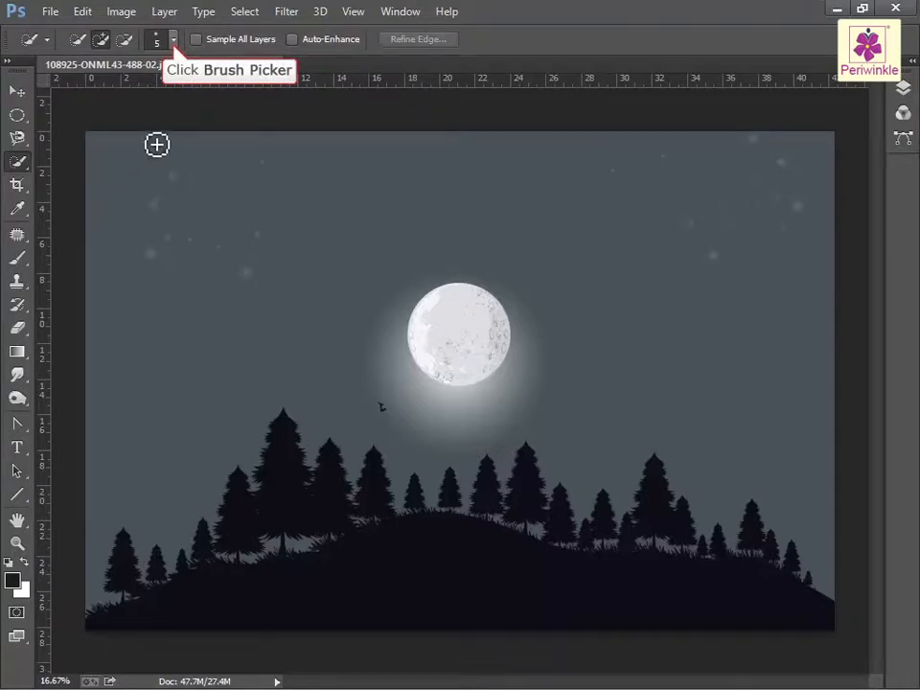
Step: Set the Quick Selection brush size to 80 px in the Brush Picker
{"action": "left_click", "coordinate": [155, 39]}
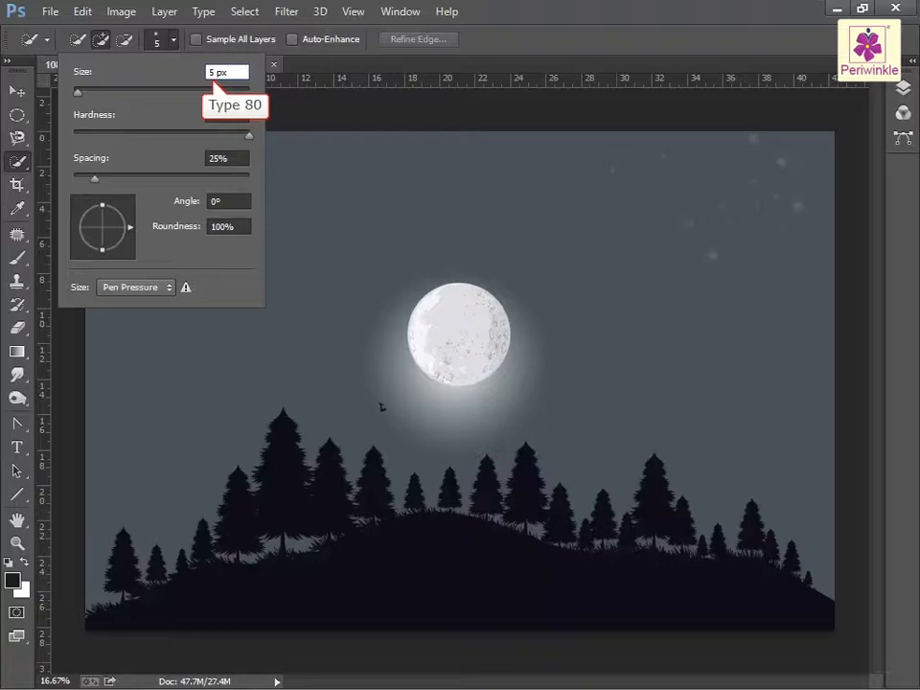
{"action": "type", "text": "80"}
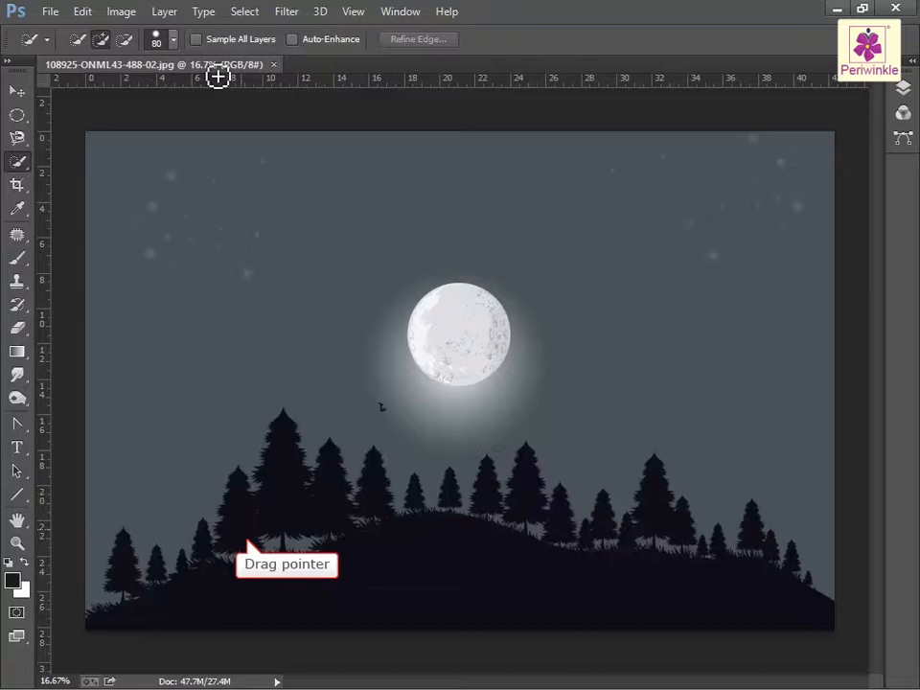
{"action": "mouse_move", "coordinate": [245, 335]}
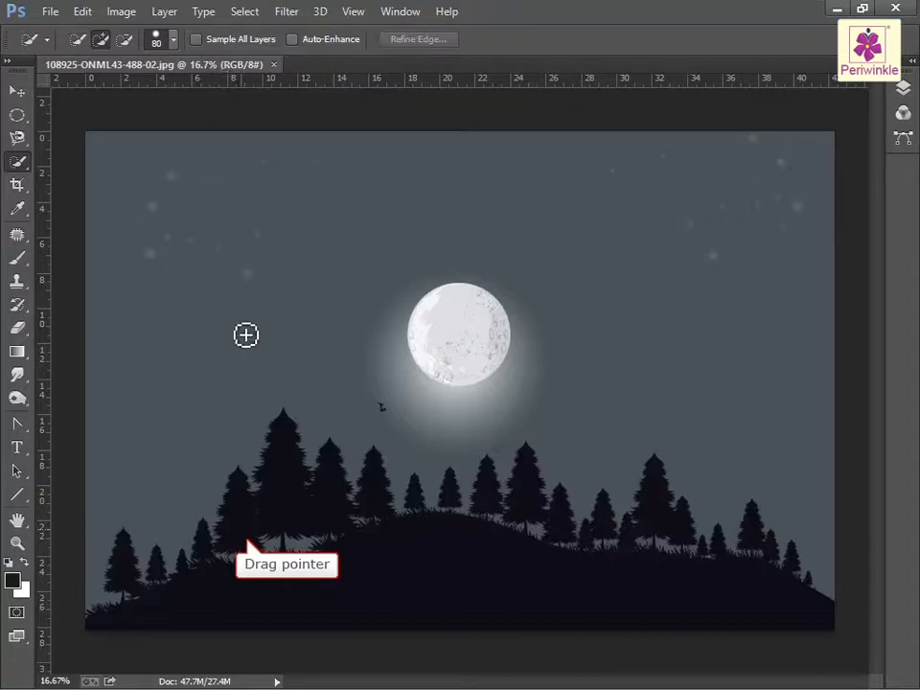
Step: Drag down the tall pine on the left of the hill to select it and its neighbour
{"action": "left_click_drag", "start_coordinate": [246, 334], "coordinate": [251, 501]}
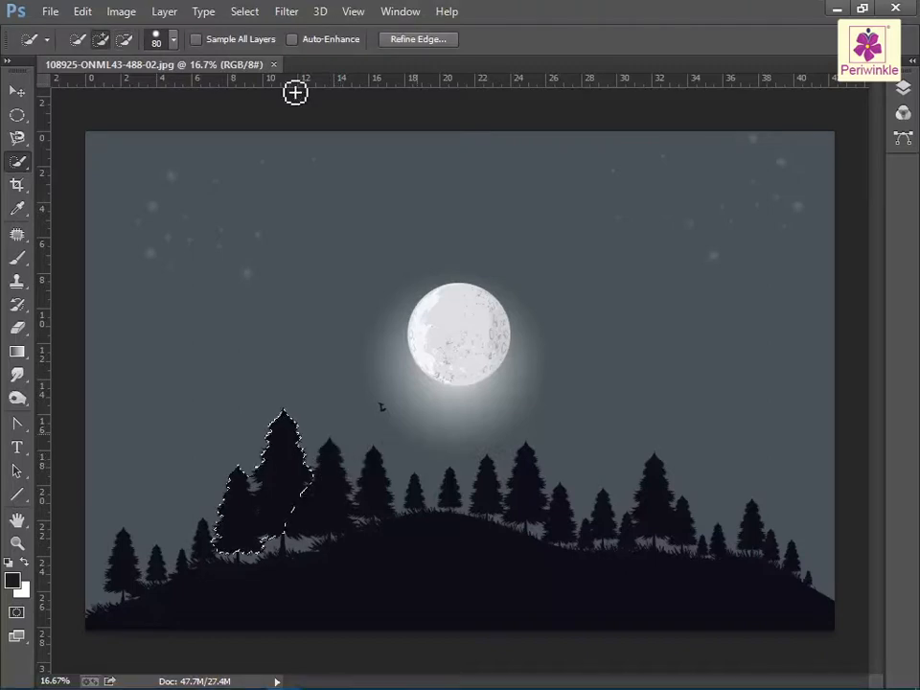
{"action": "mouse_move", "coordinate": [424, 442]}
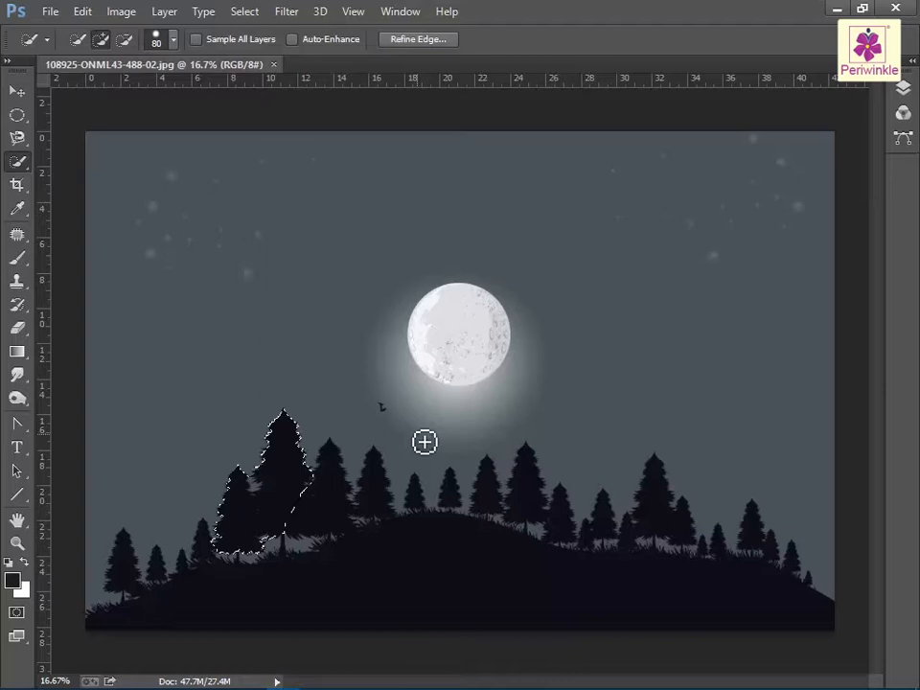
{"action": "mouse_move", "coordinate": [432, 451]}
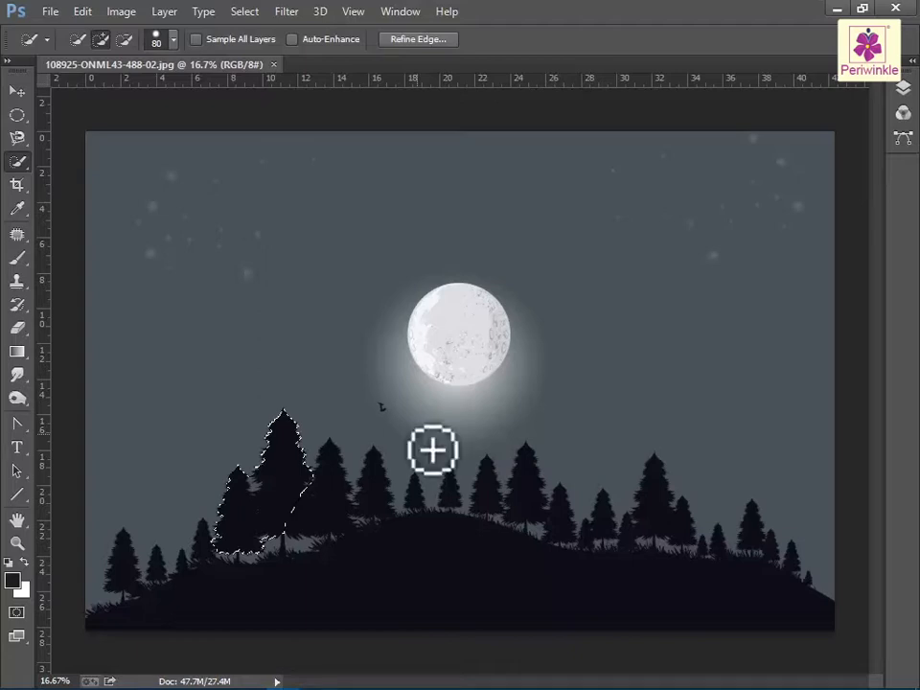